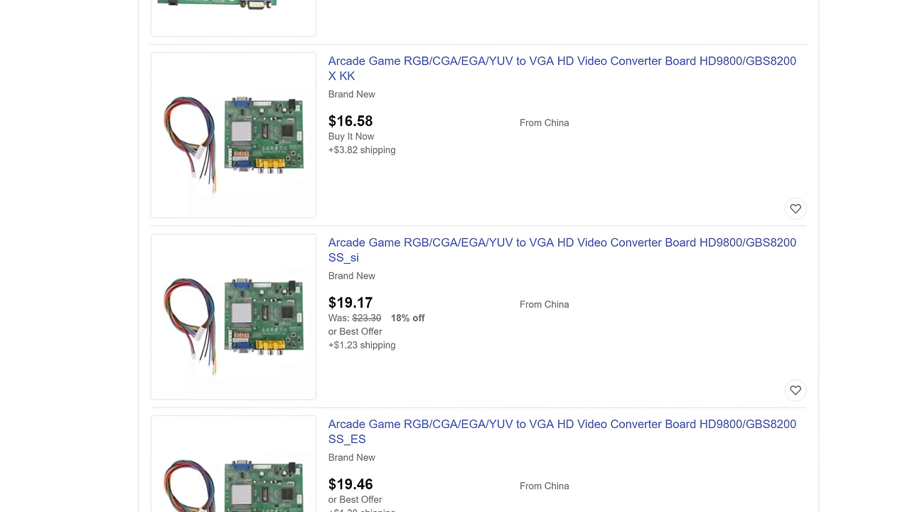
# Scroll through the Amazon ESP8266 D1 Mini five-pack listing priced at $14.99.
pyautogui.scroll(-3)
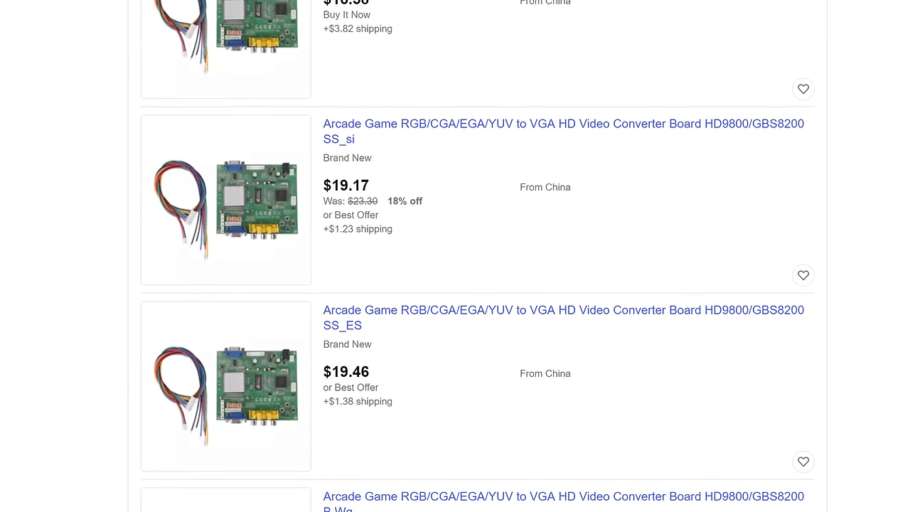
pyautogui.scroll(-3)
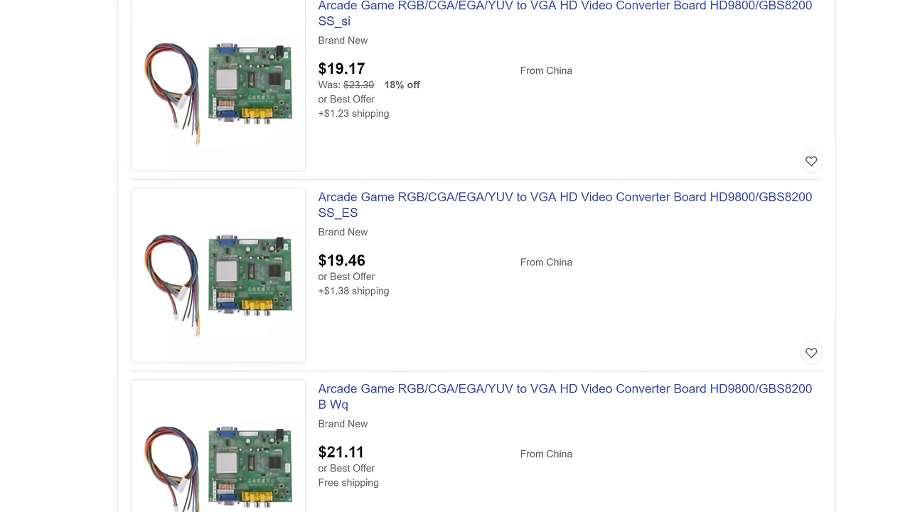
pyautogui.scroll(-3)
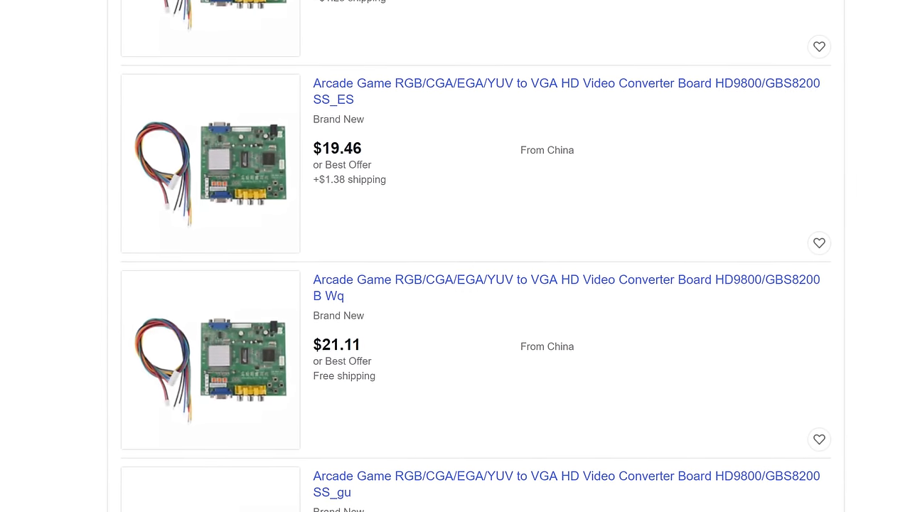
pyautogui.scroll(-3)
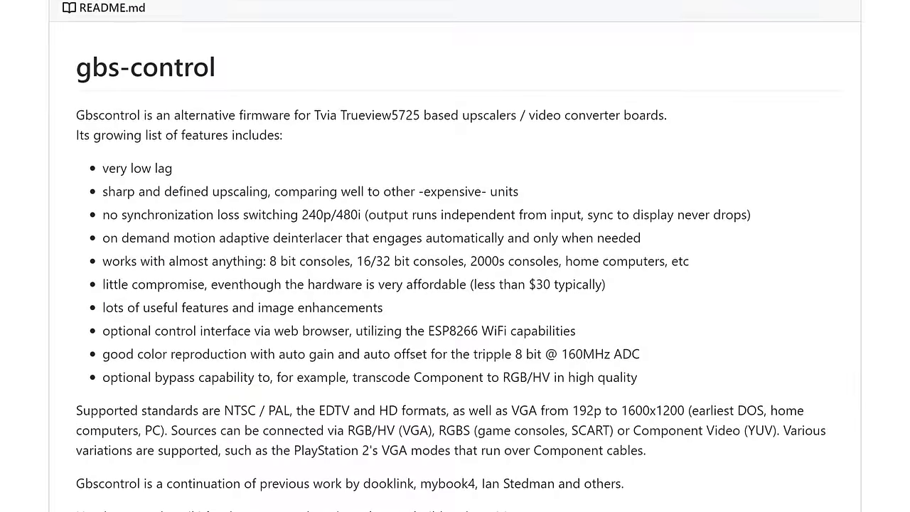
pyautogui.scroll(-3)
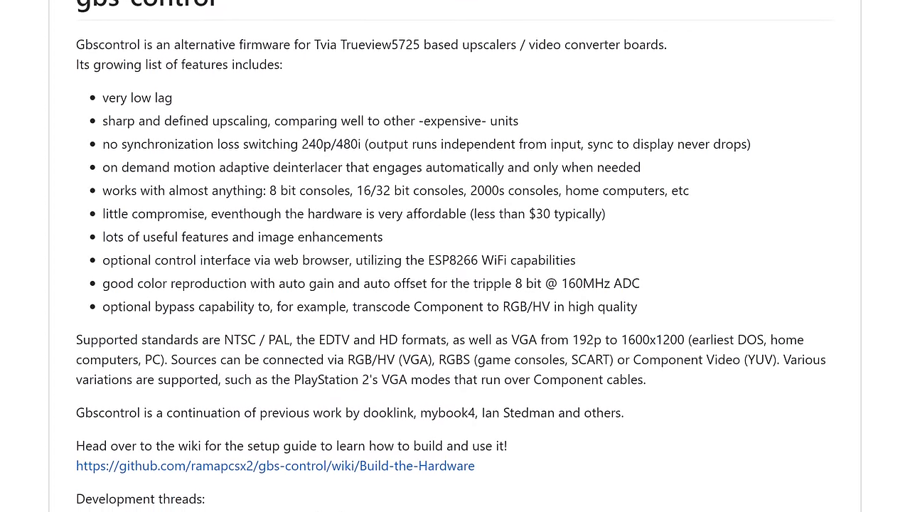
pyautogui.scroll(-3)
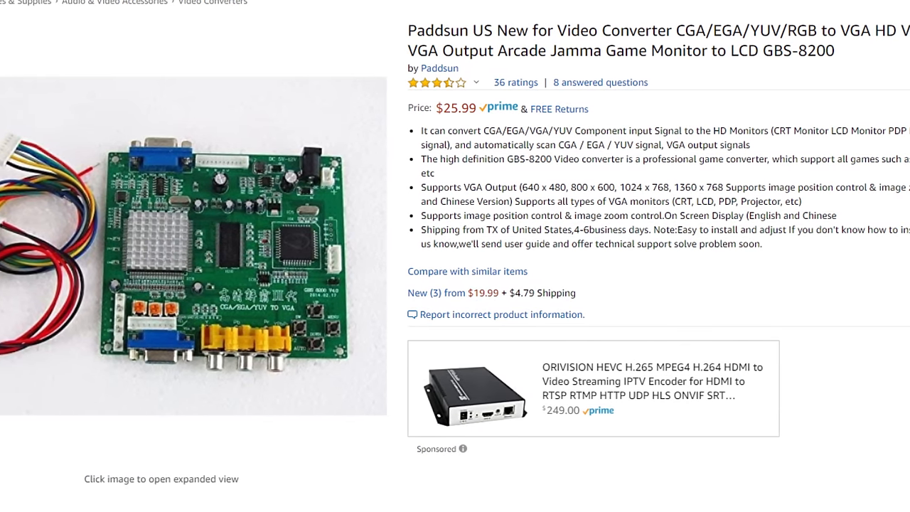
pyautogui.hscroll(-3)
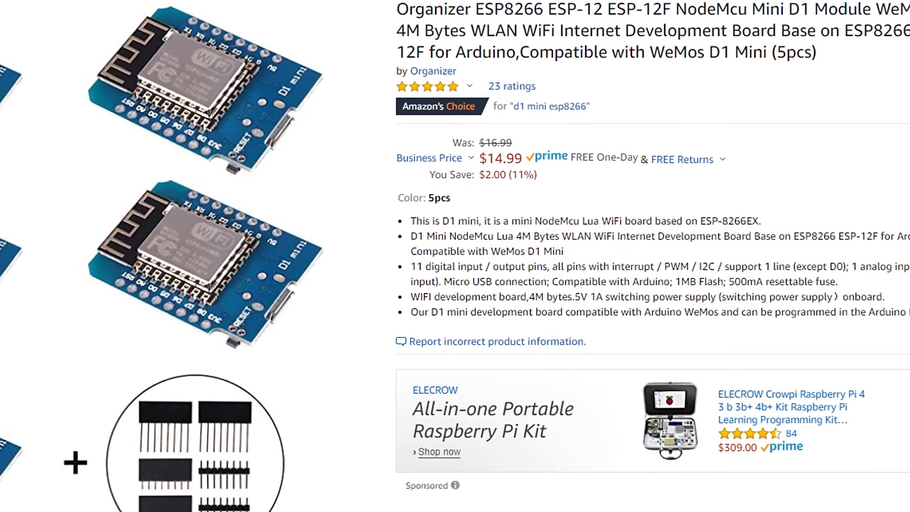
pyautogui.scroll(-3)
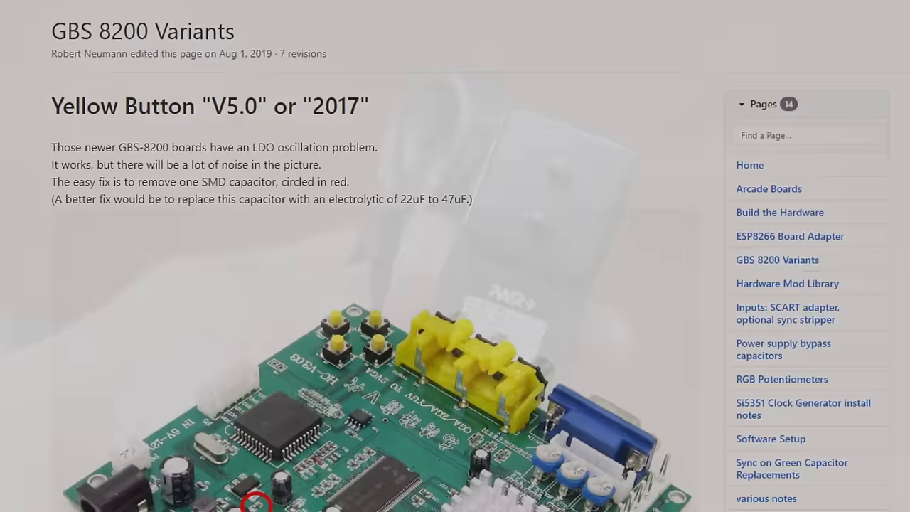
pyautogui.scroll(-3)
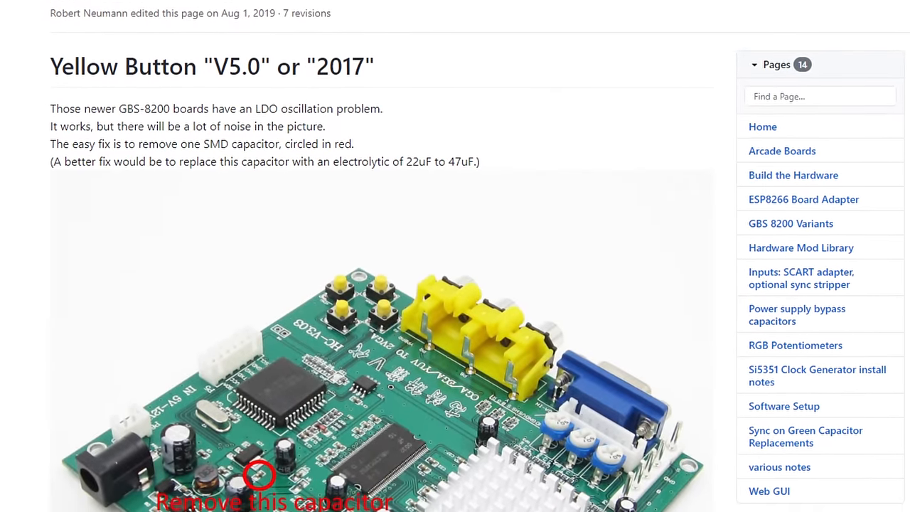
pyautogui.scroll(-3)
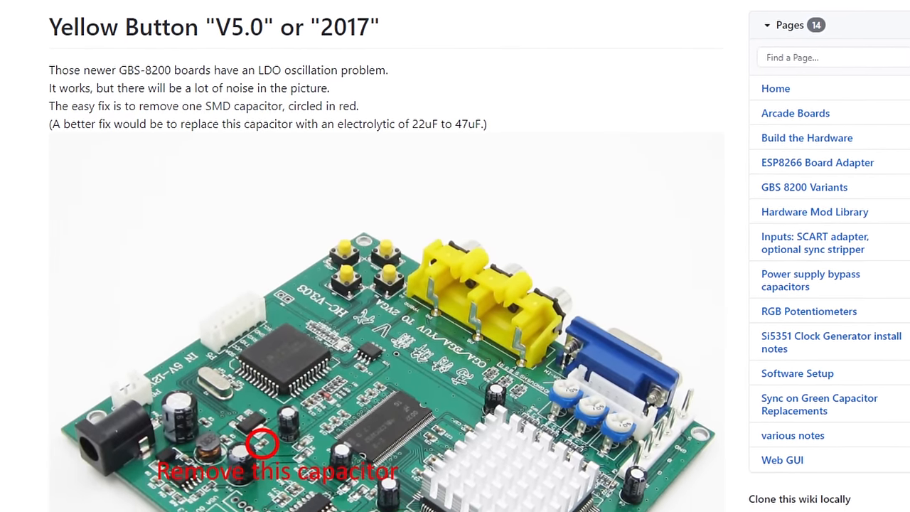
pyautogui.scroll(-3)
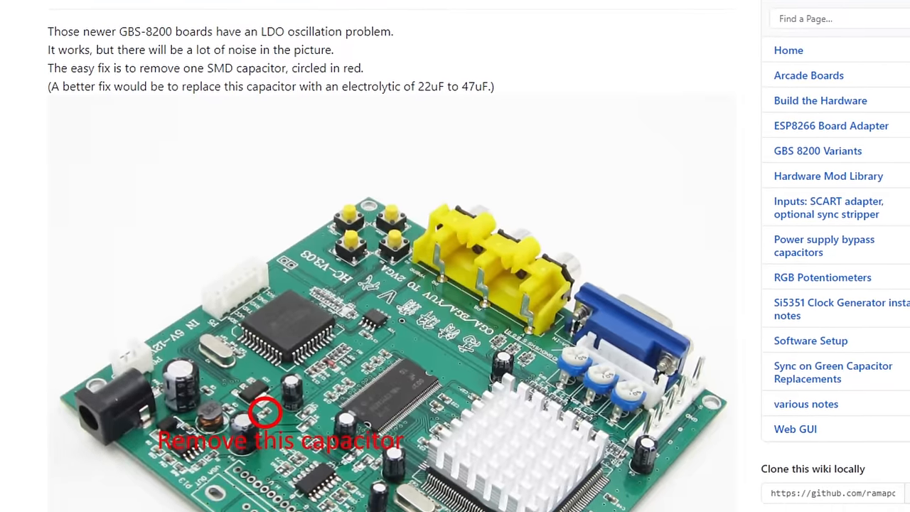
pyautogui.scroll(-3)
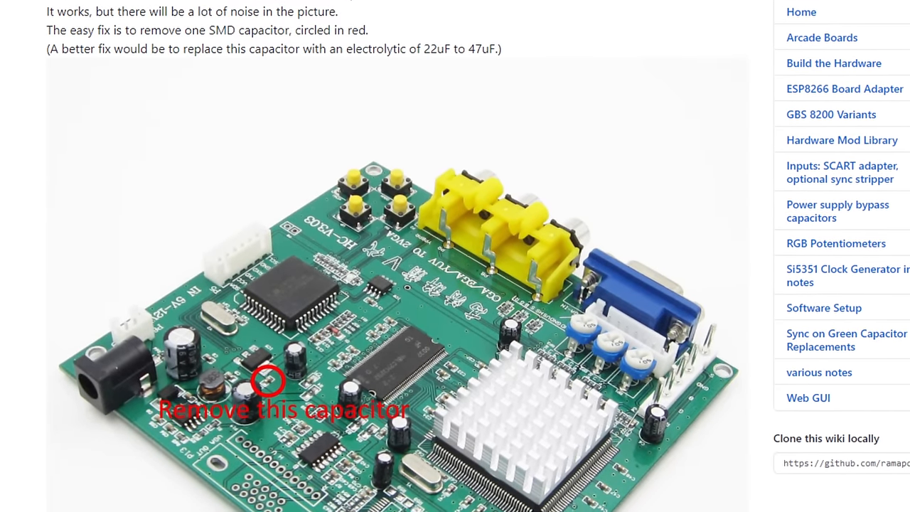
pyautogui.scroll(-3)
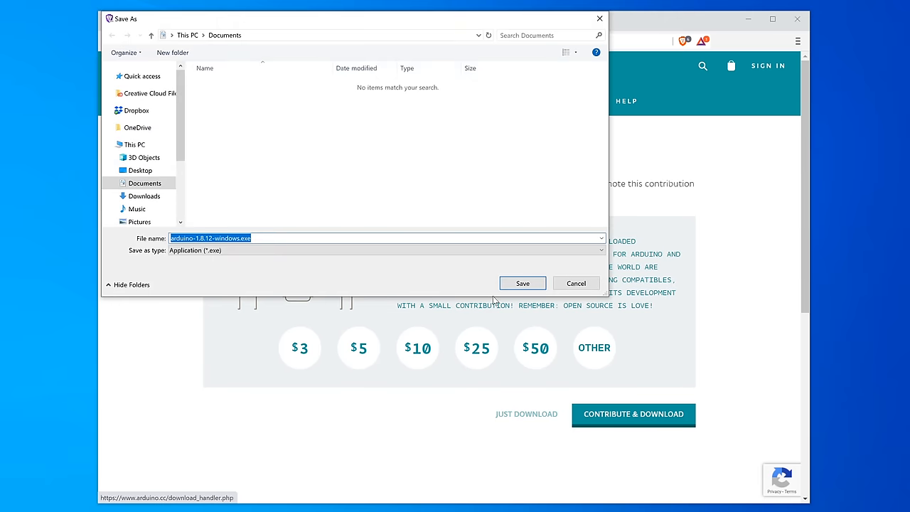
pyautogui.click(522, 283)
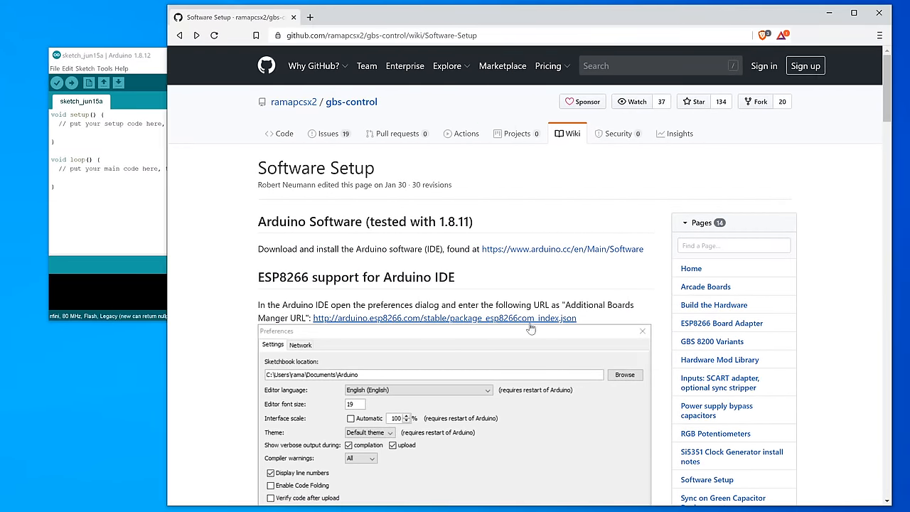
# Save the package_esp8266com_index.json URL as an Additional Boards Manager URL in Preferences.
pyautogui.click(54, 68)
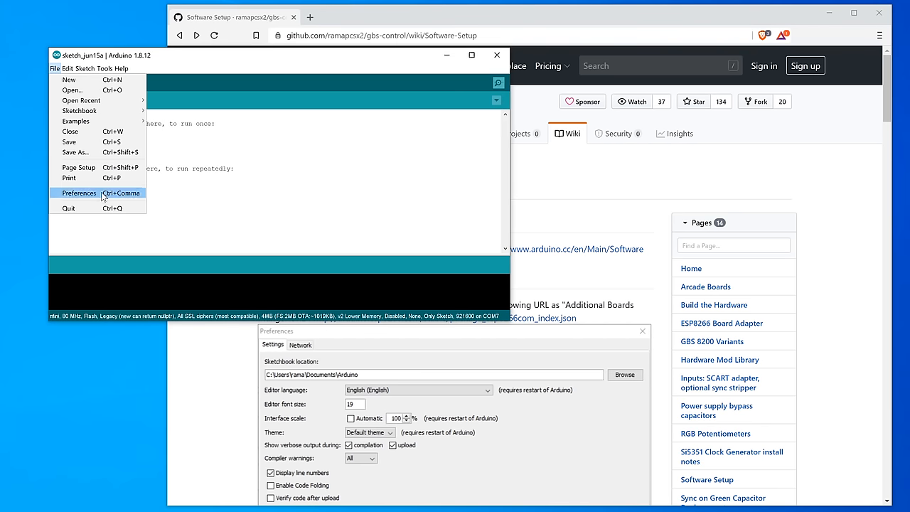
pyautogui.click(79, 192)
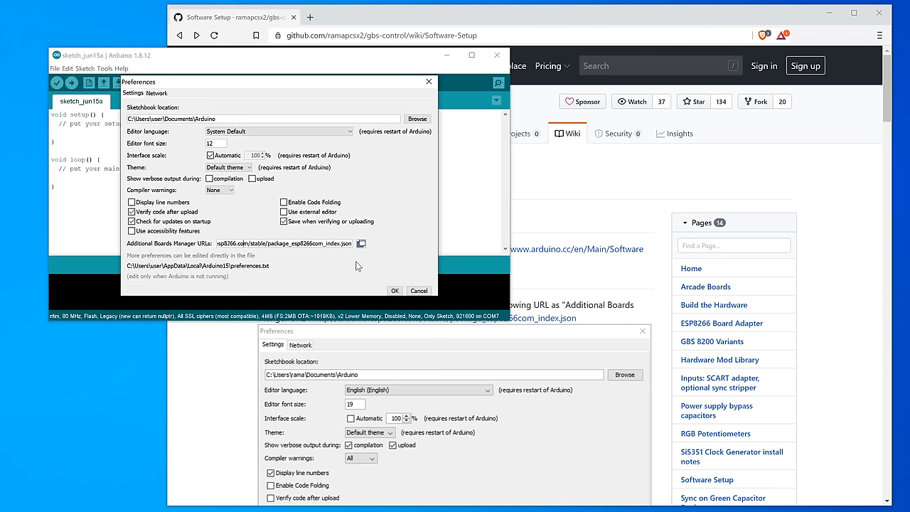
pyautogui.click(362, 243)
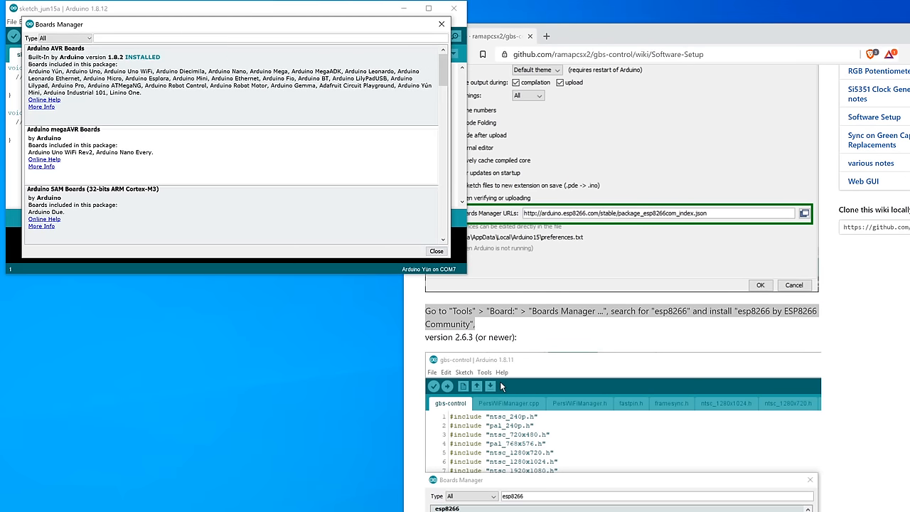
# Search for esp8266 and install the ESP8266 Community board package, version 2.6.3.
pyautogui.write('esp8266')
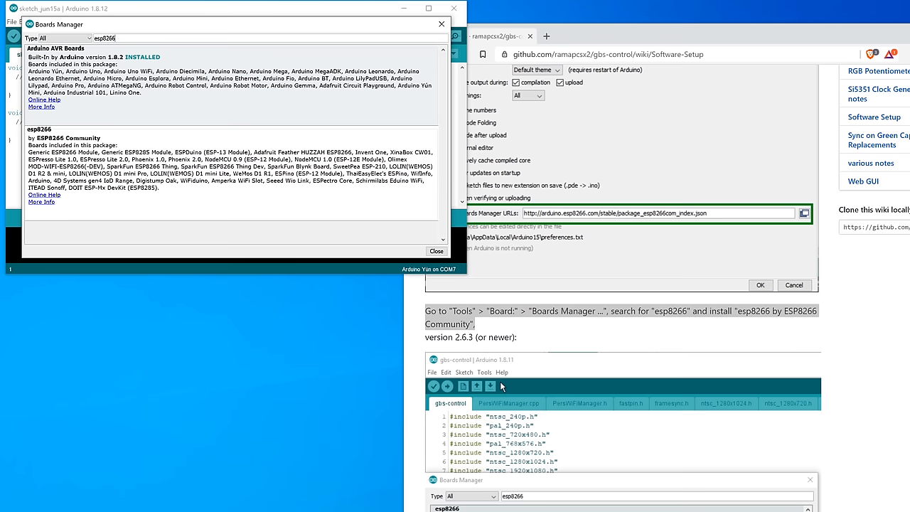
pyautogui.click(416, 130)
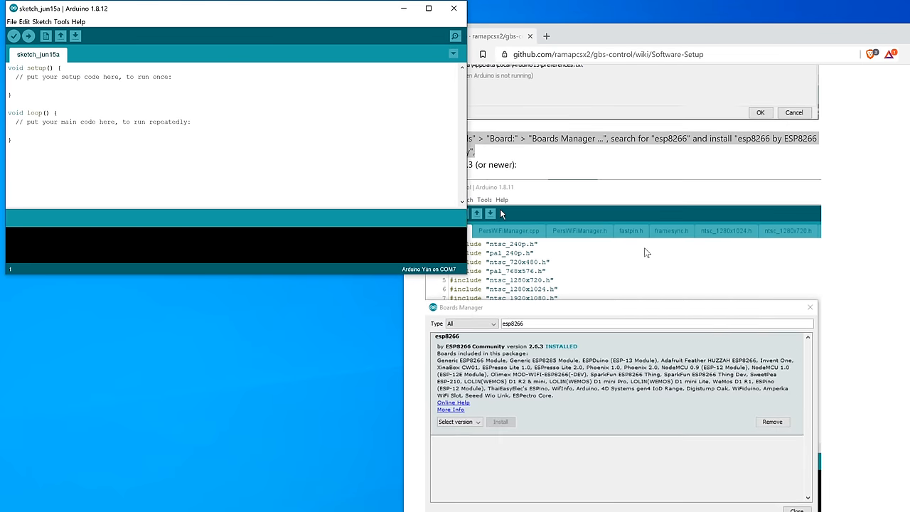
# Target LOLIN(WEMOS) D1 R2 & mini with 4MB (FS:1MB OTA:~1019KB) flash on COM7.
pyautogui.click(61, 21)
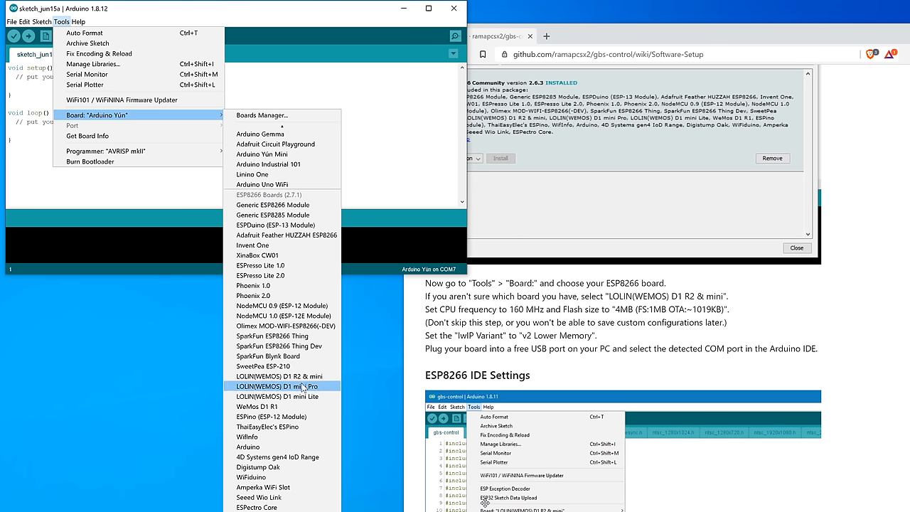
pyautogui.moveTo(279, 376)
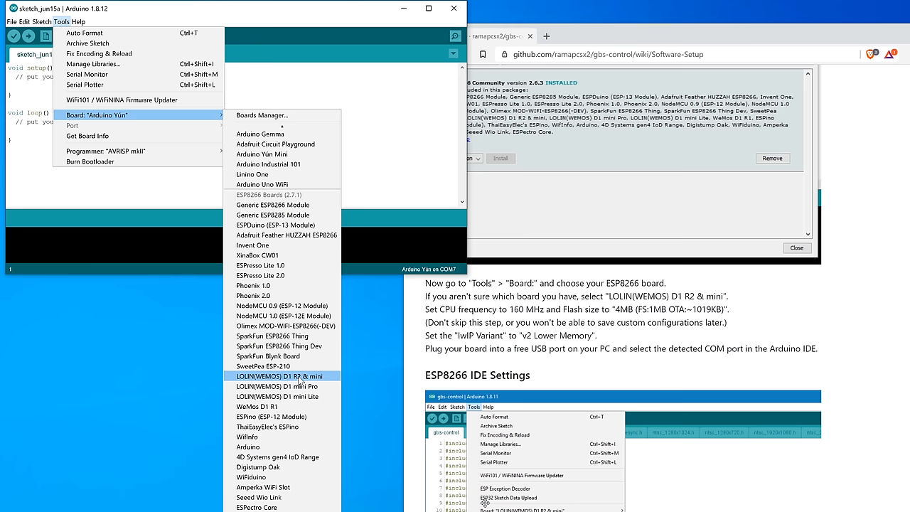
pyautogui.click(278, 376)
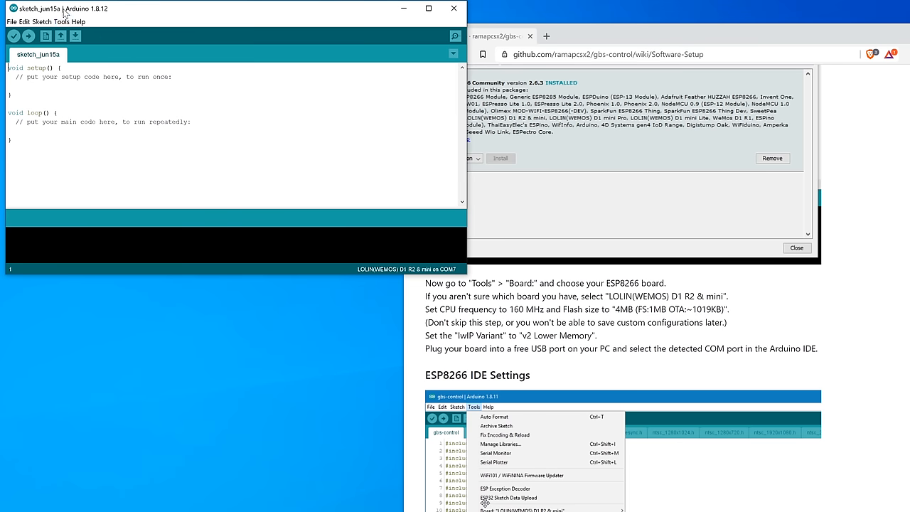
pyautogui.click(61, 21)
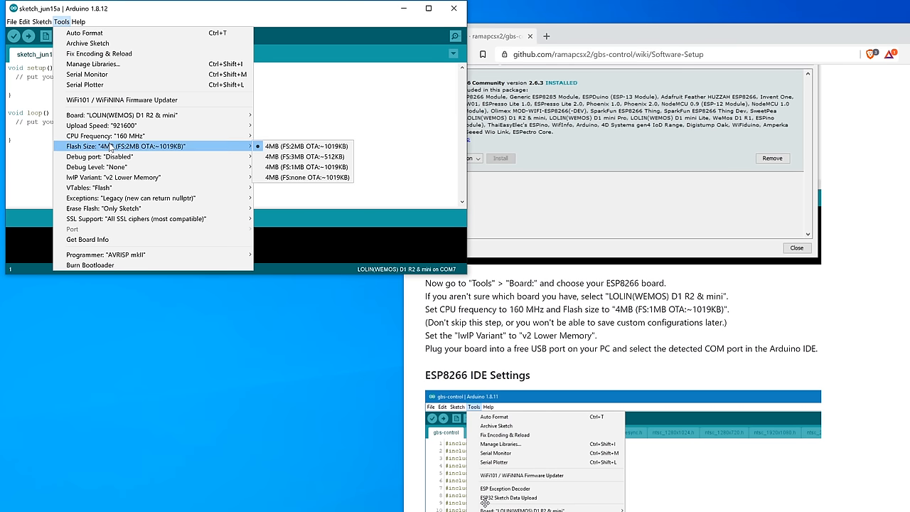
pyautogui.moveTo(306, 166)
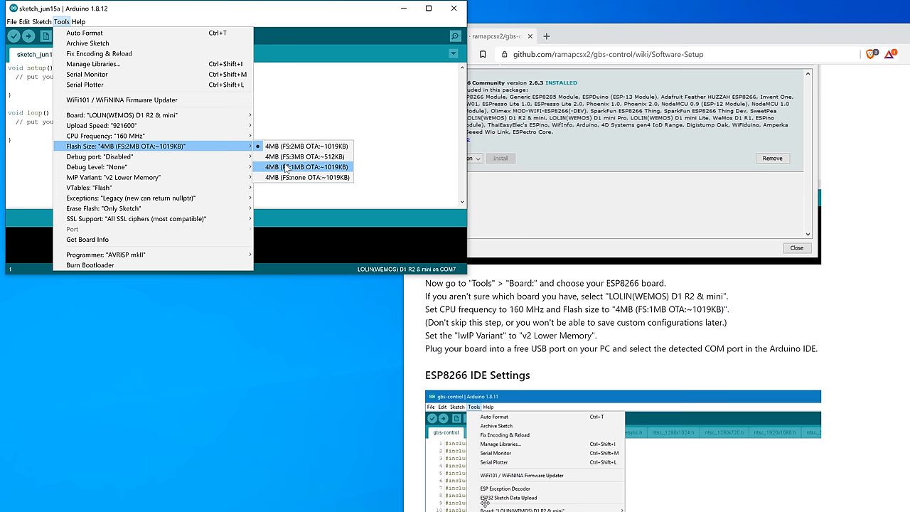
pyautogui.click(304, 167)
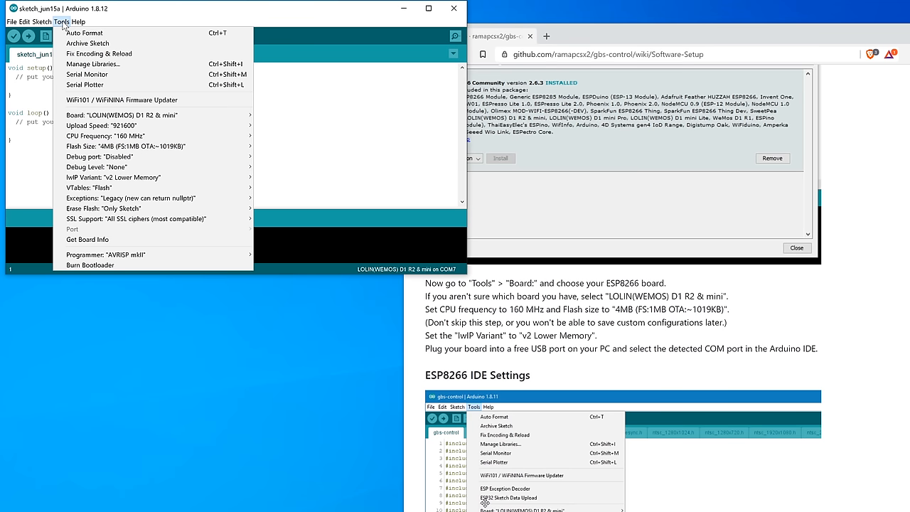
pyautogui.moveTo(188, 188)
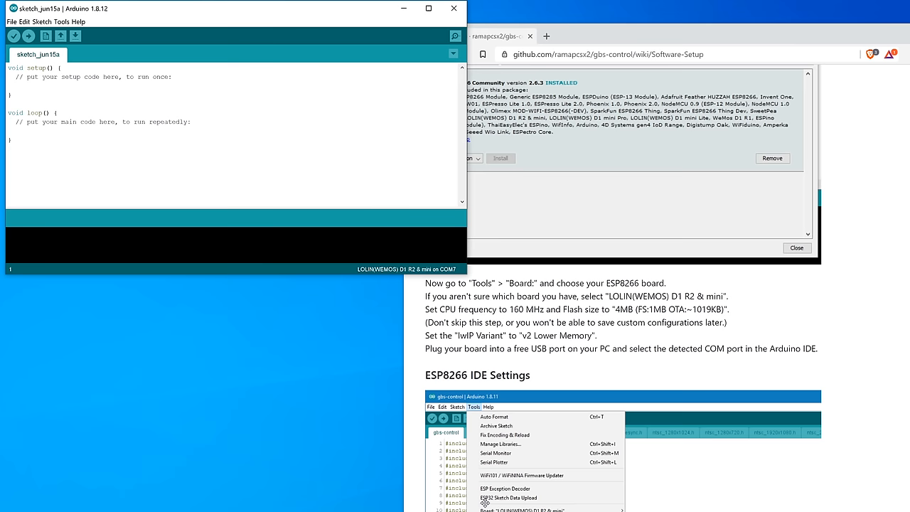
pyautogui.click(59, 22)
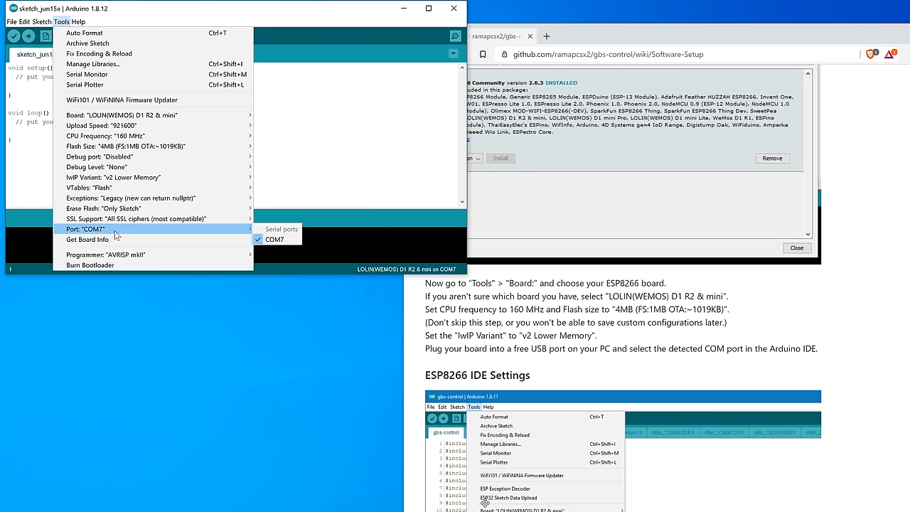
pyautogui.click(274, 238)
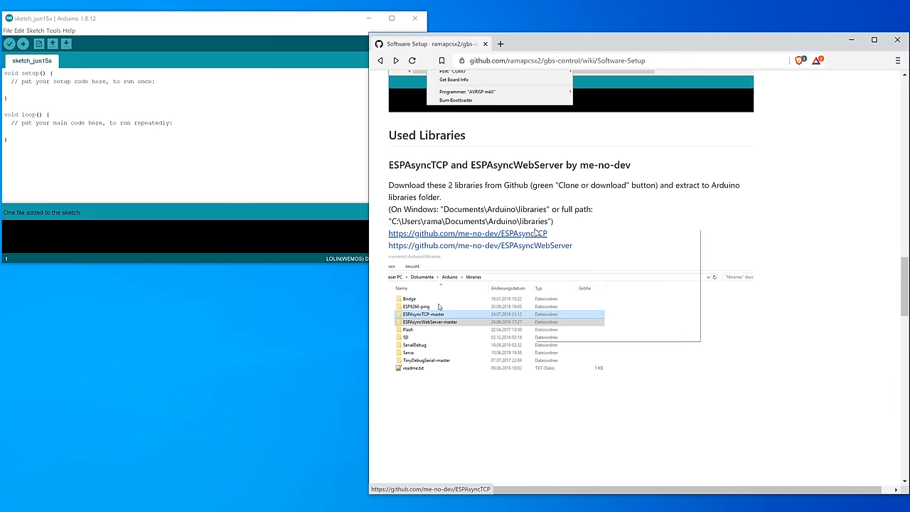
# Save the ESPAsyncTCP and ESPAsyncWebServer master ZIPs into Documents\Arduino\libraries.
pyautogui.click(467, 234)
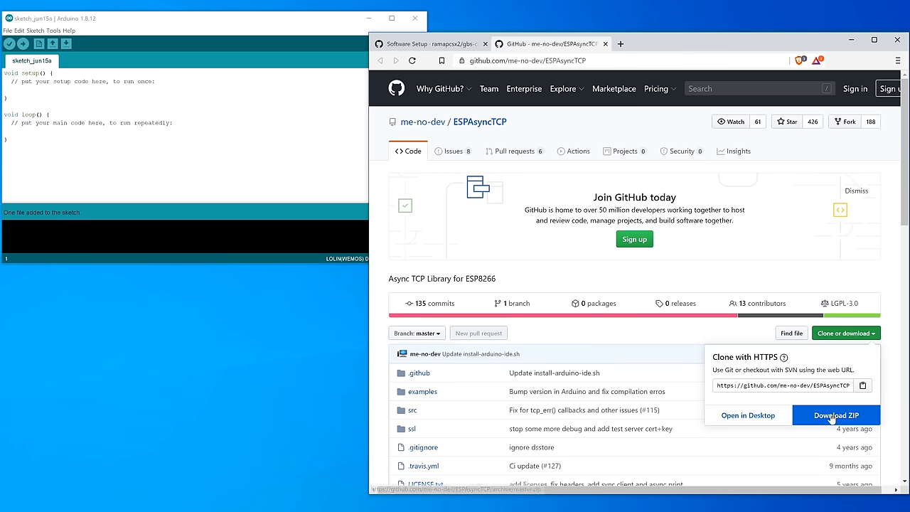
pyautogui.click(835, 415)
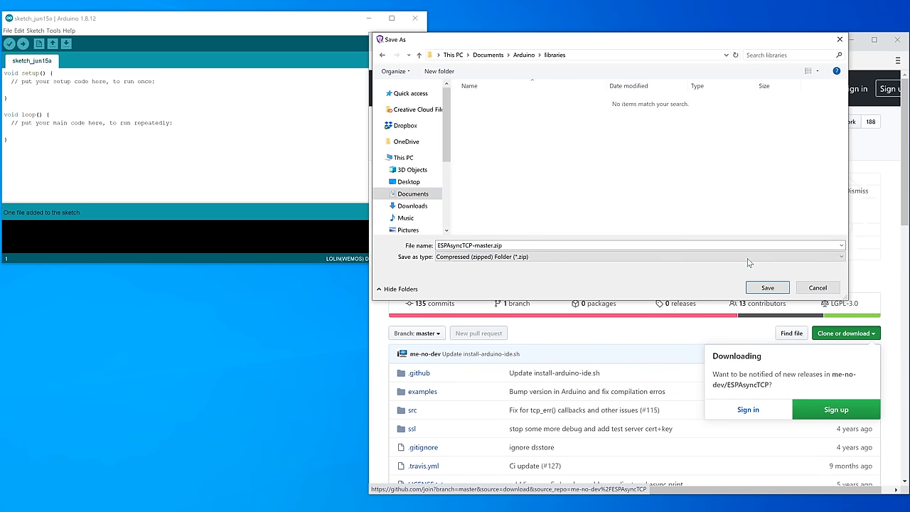
pyautogui.click(768, 287)
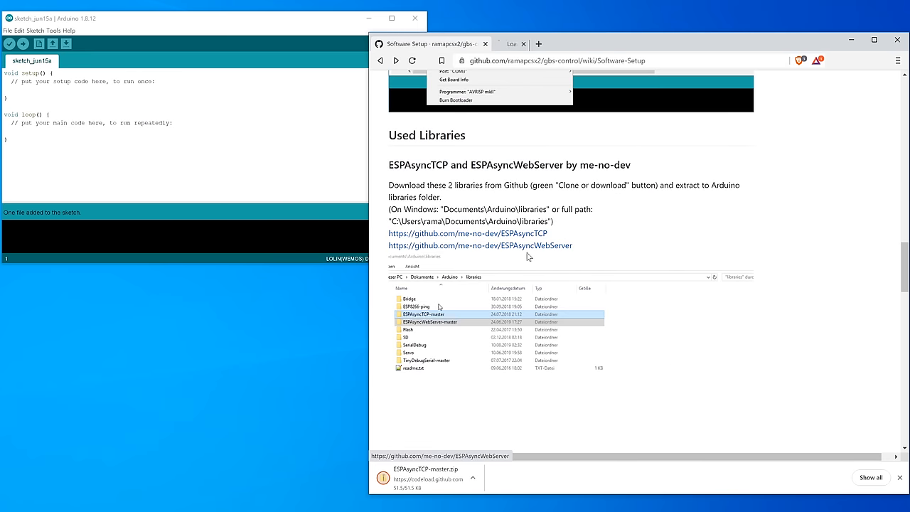
pyautogui.click(480, 246)
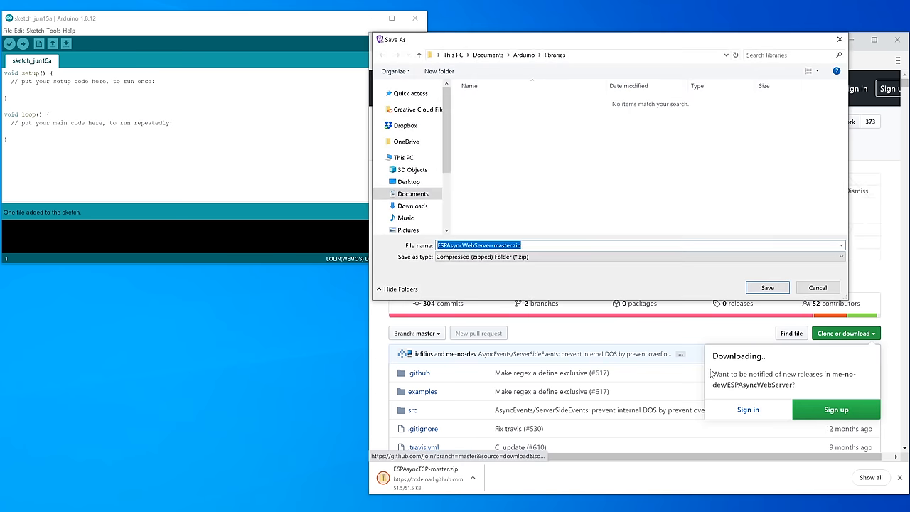
pyautogui.click(768, 288)
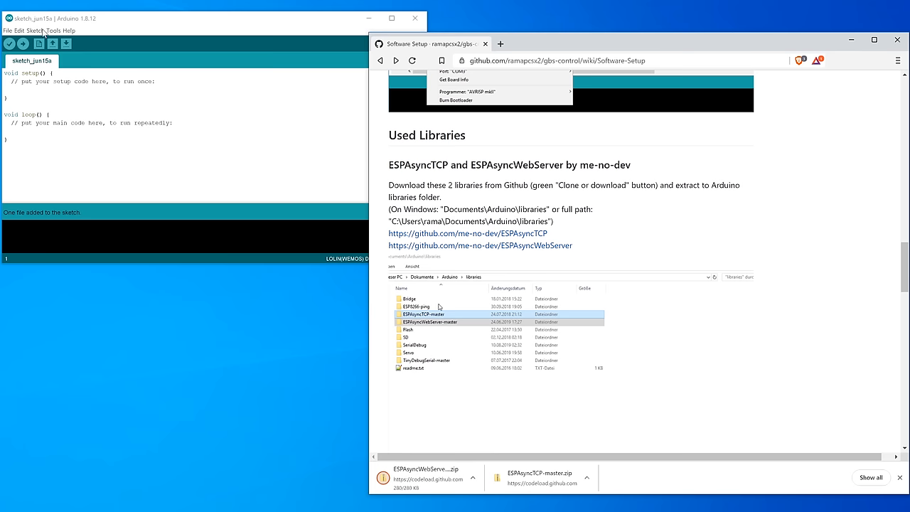
pyautogui.click(35, 30)
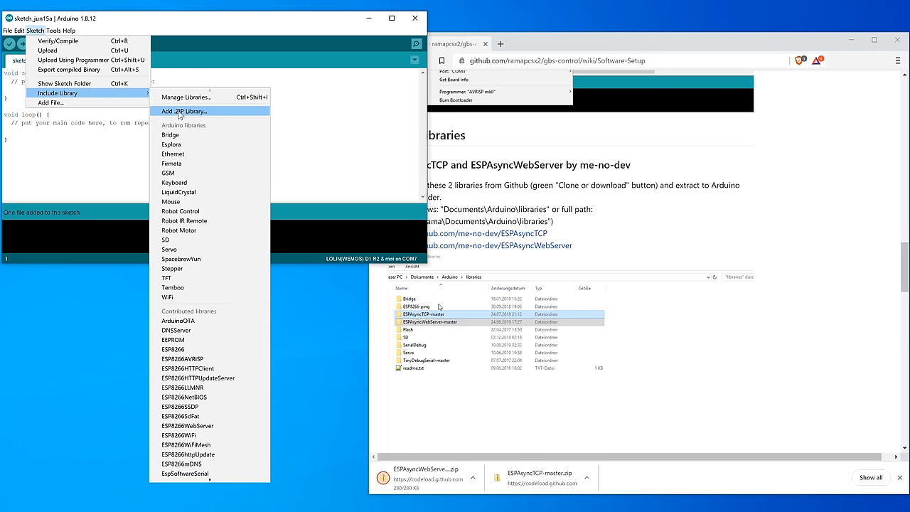
# Add a library ZIP from Documents\Arduino\libraries with Add .ZIP Library.
pyautogui.click(183, 111)
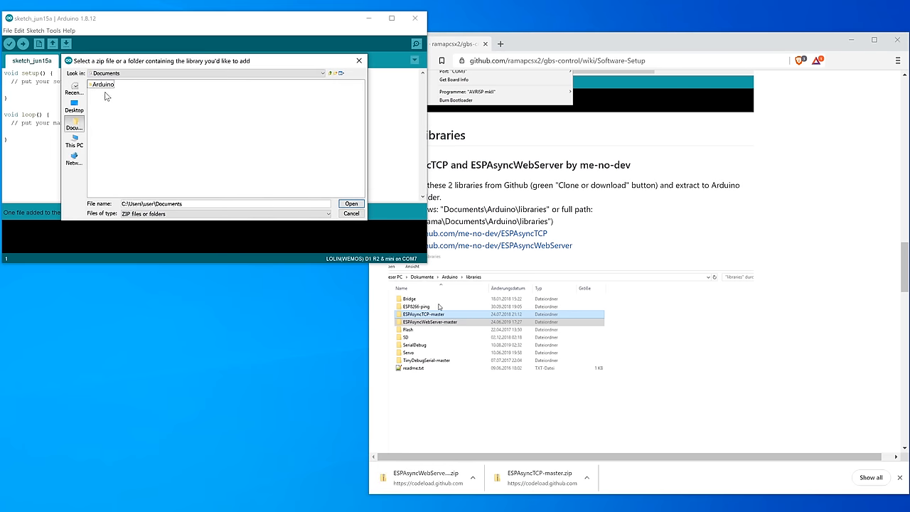
pyautogui.click(351, 213)
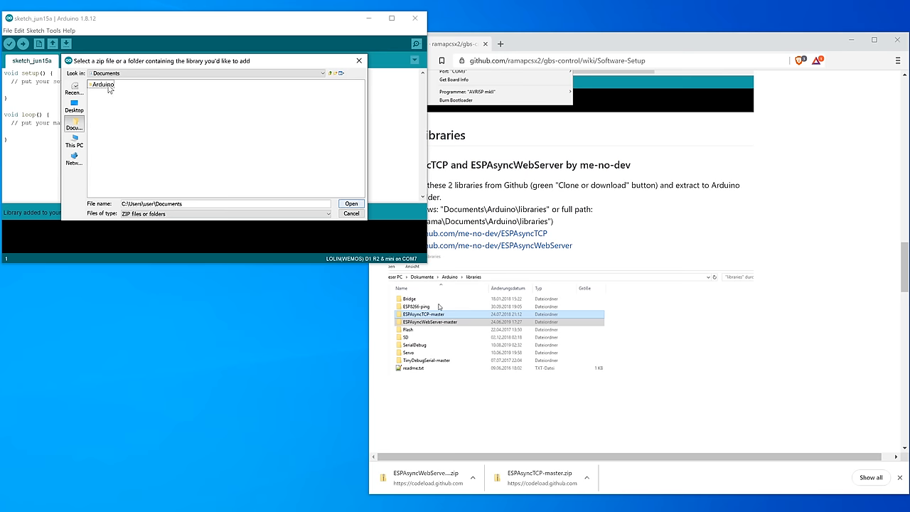
pyautogui.click(351, 203)
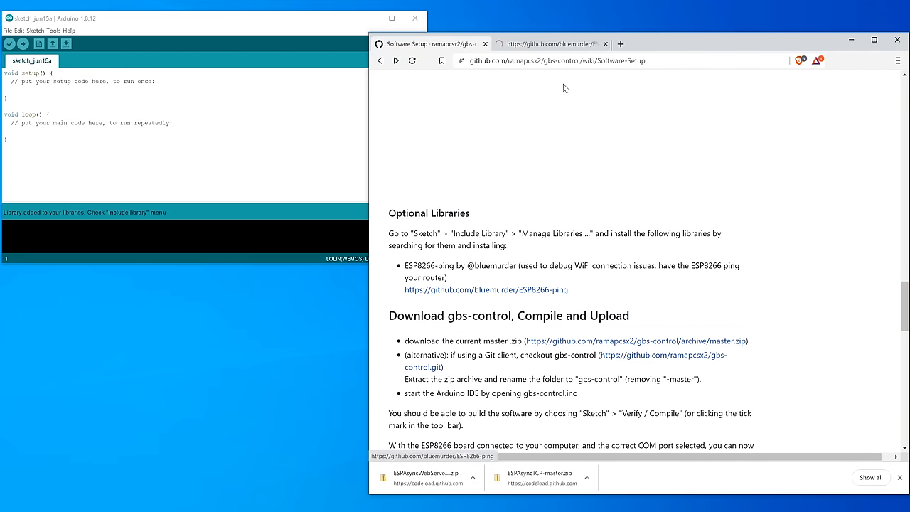
# Download the ESP8266-ping library, then save gbs-control-master.zip to the Desktop.
pyautogui.click(485, 289)
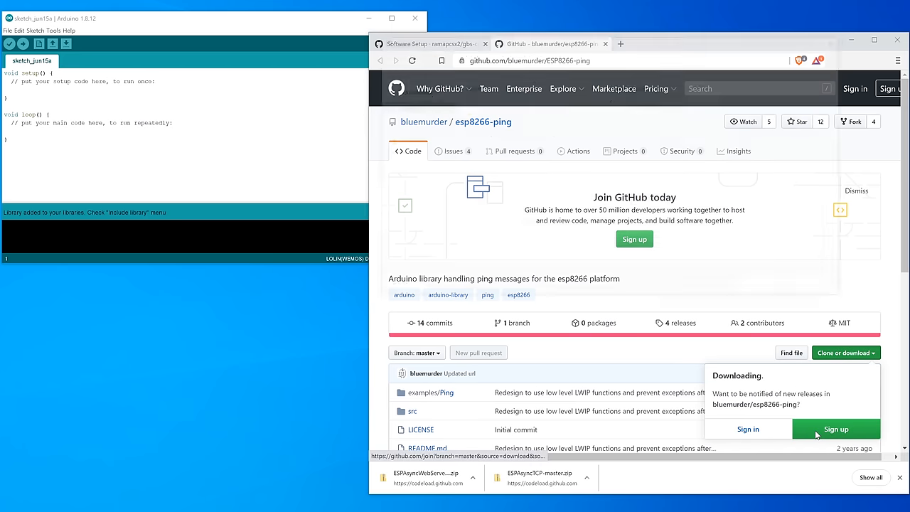
pyautogui.click(33, 30)
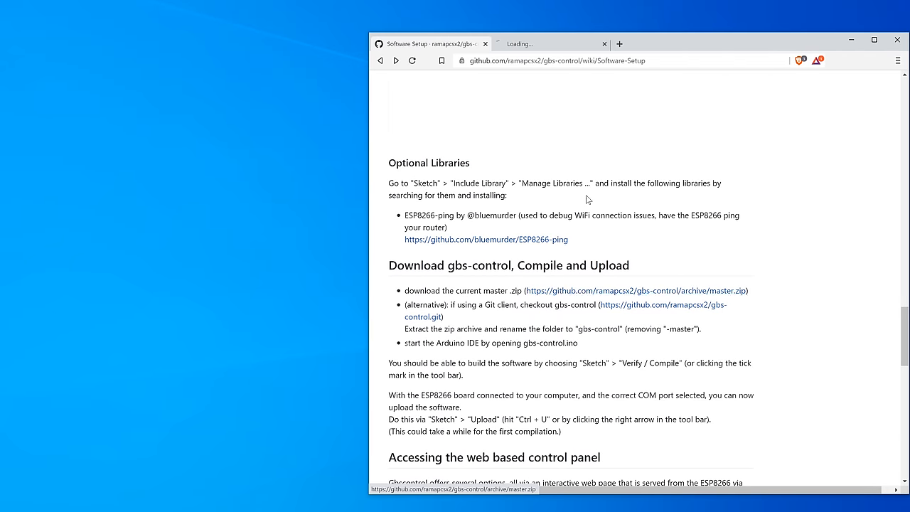
pyautogui.click(637, 290)
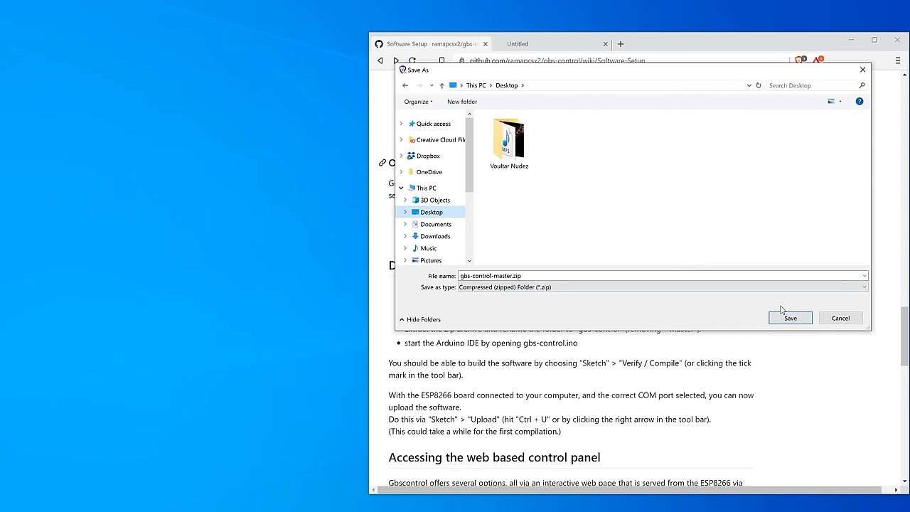
pyautogui.click(789, 318)
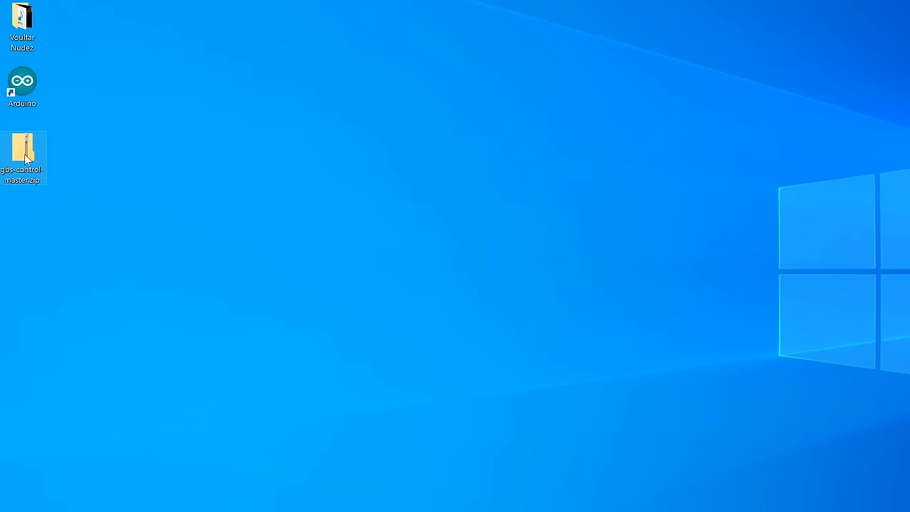
# Extract gbs-control-master.zip to a gbs-control folder, open gbs-control.ino, and close Explorer.
pyautogui.rightClick(22, 158)
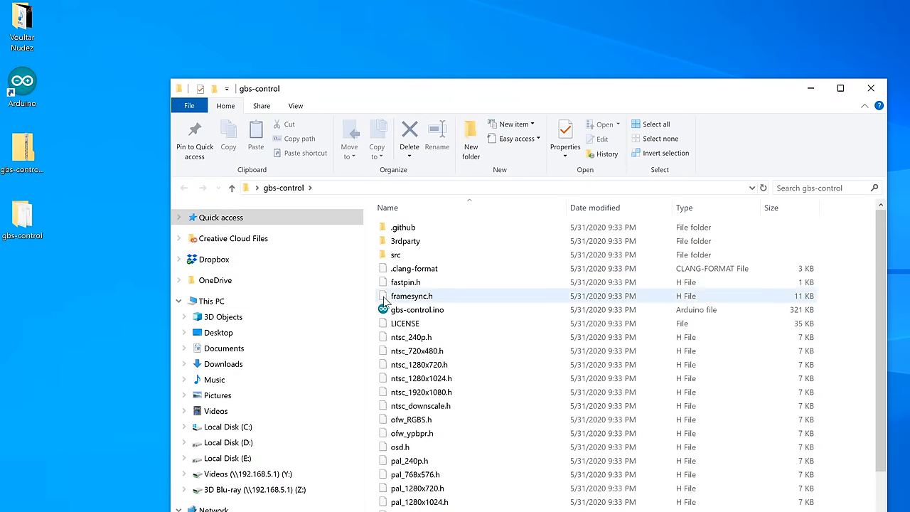
pyautogui.click(418, 310)
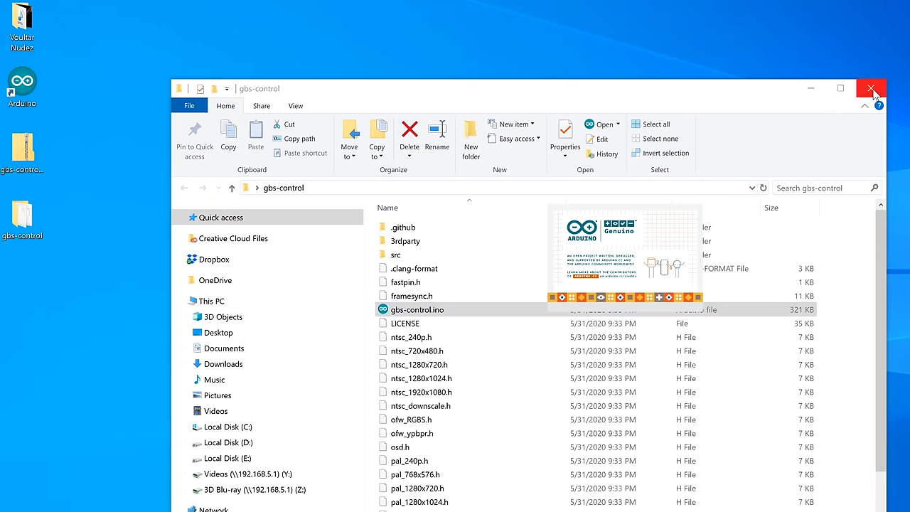
pyautogui.click(872, 88)
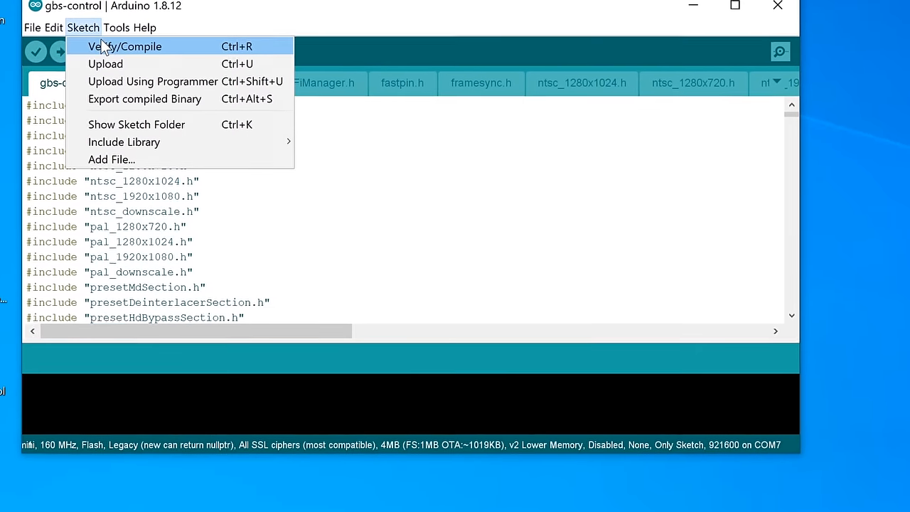
# Verify the gbs-control sketch, using 496224 bytes (47%) of program storage.
pyautogui.click(125, 46)
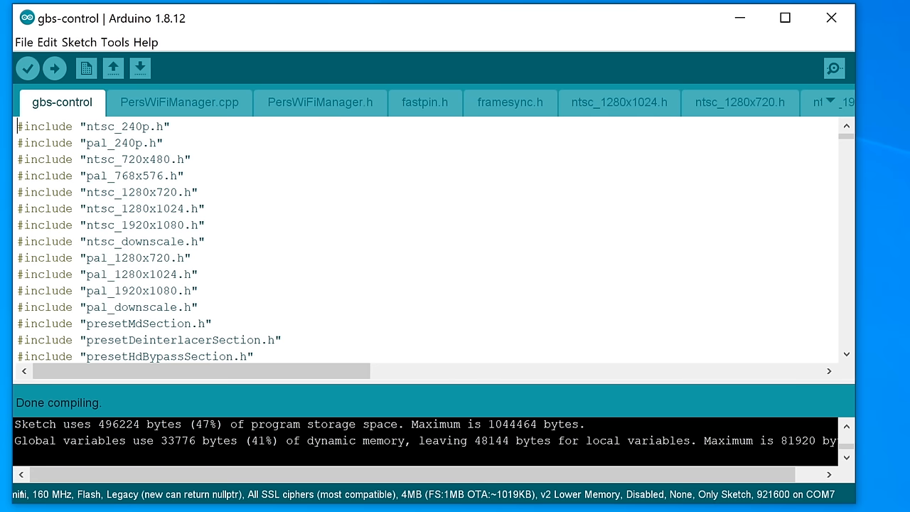
# Upload the gbs-control firmware to the D1 Mini so the gbscontrol Wi-Fi network appears.
pyautogui.click(54, 68)
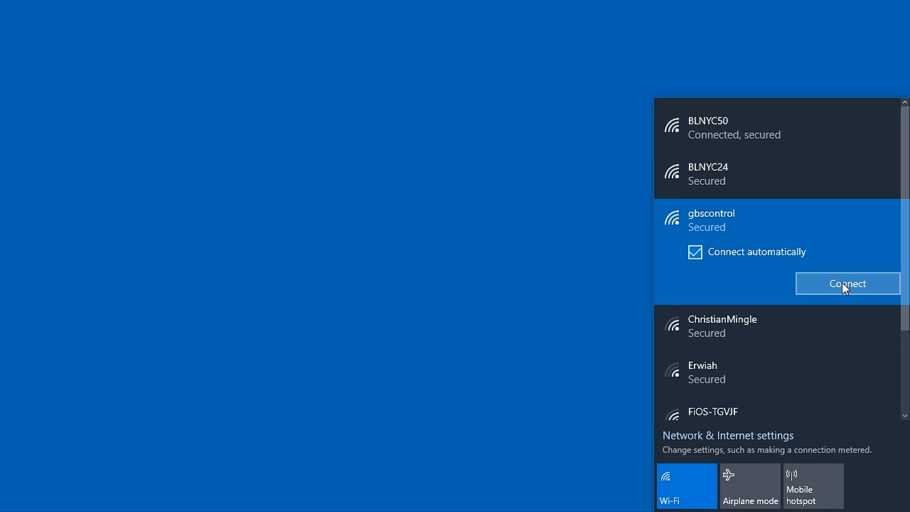
# Join the gbscontrol Wi-Fi network with its security key and allow PC discoverability.
pyautogui.click(847, 283)
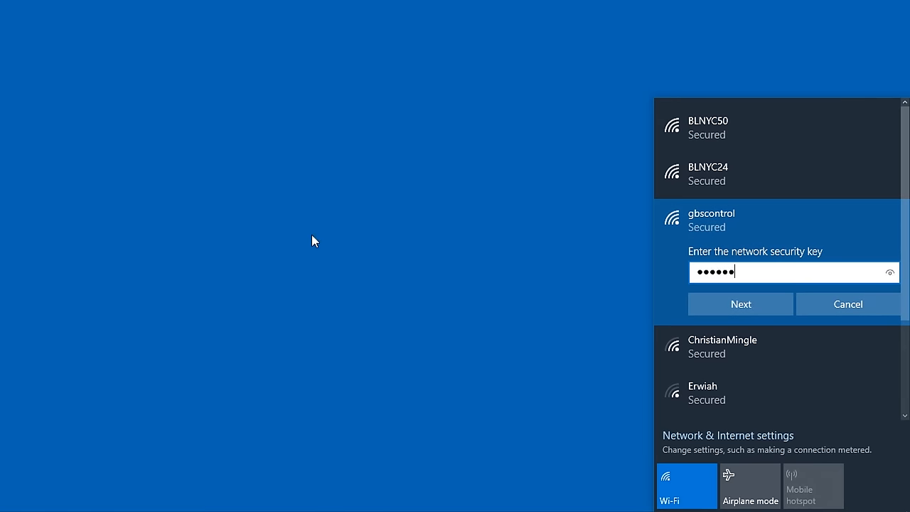
pyautogui.click(740, 304)
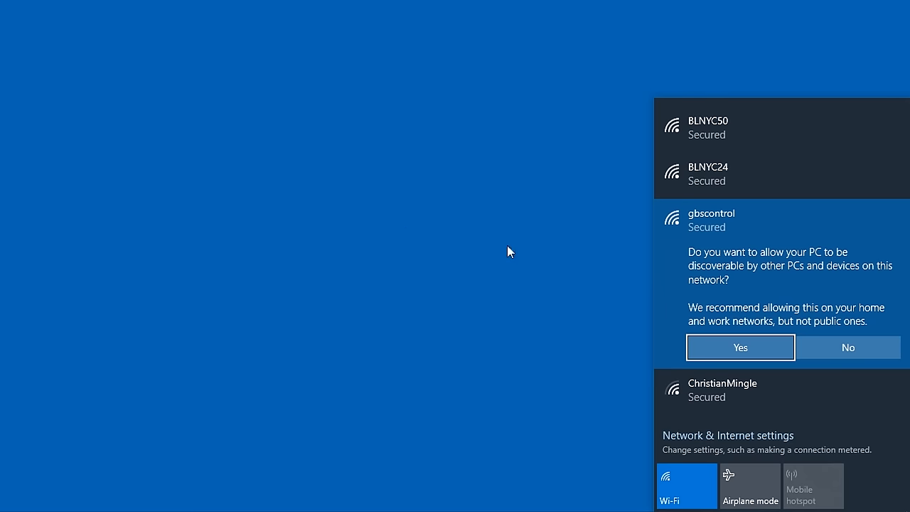
pyautogui.click(740, 347)
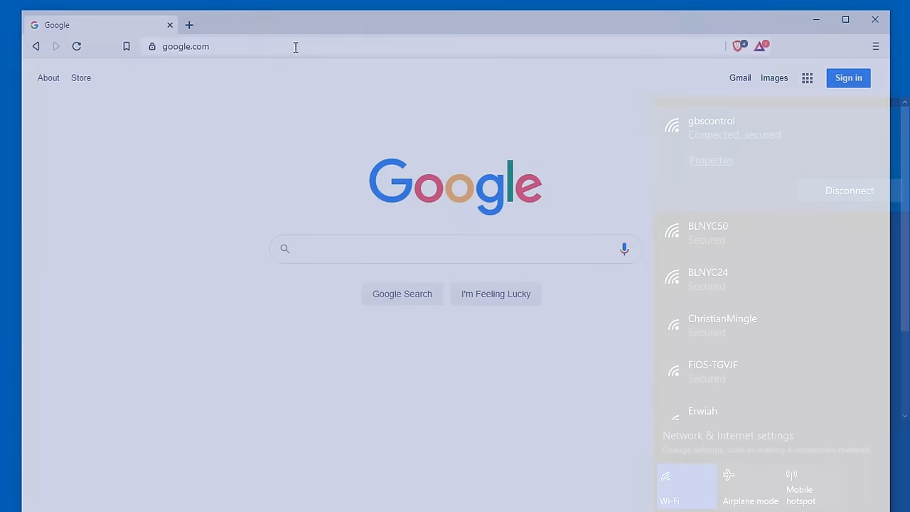
# Load gbscontrol.local/ in the browser and select preset Slot 1.
pyautogui.write('gbscontrol.local/')
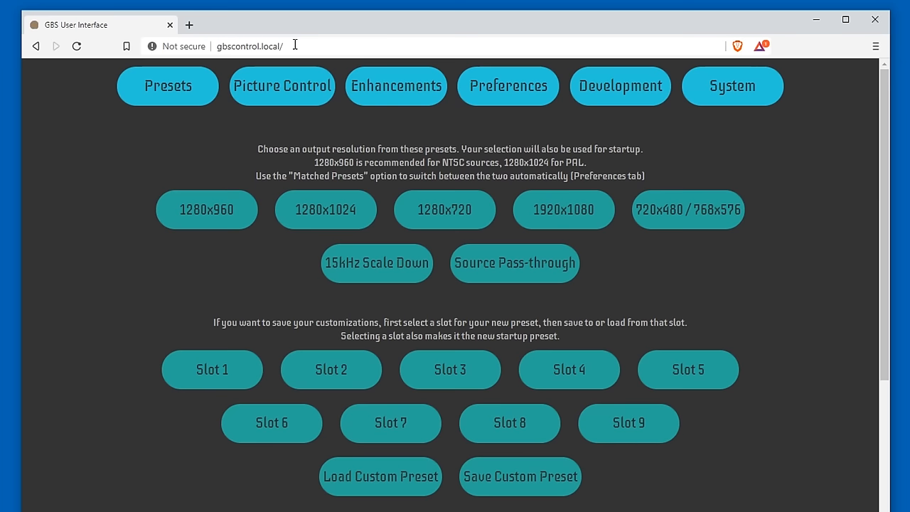
pyautogui.click(212, 369)
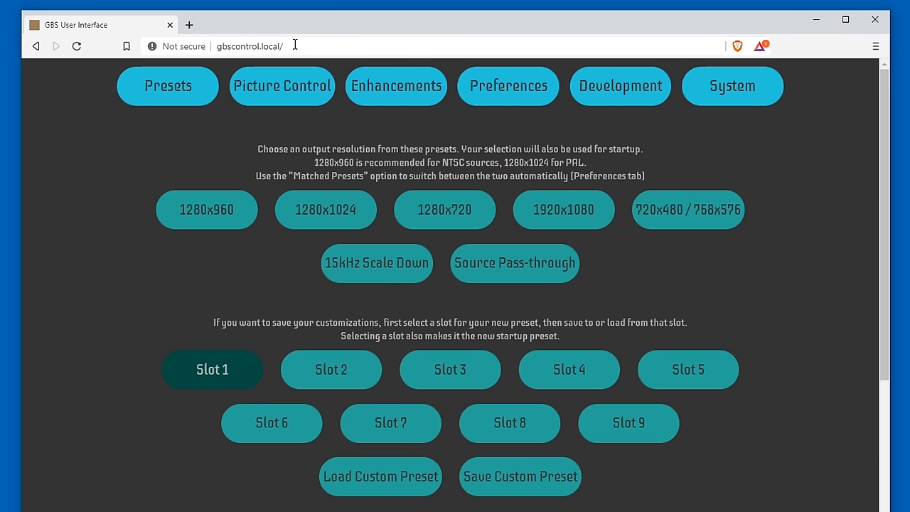
pyautogui.scroll(-3)
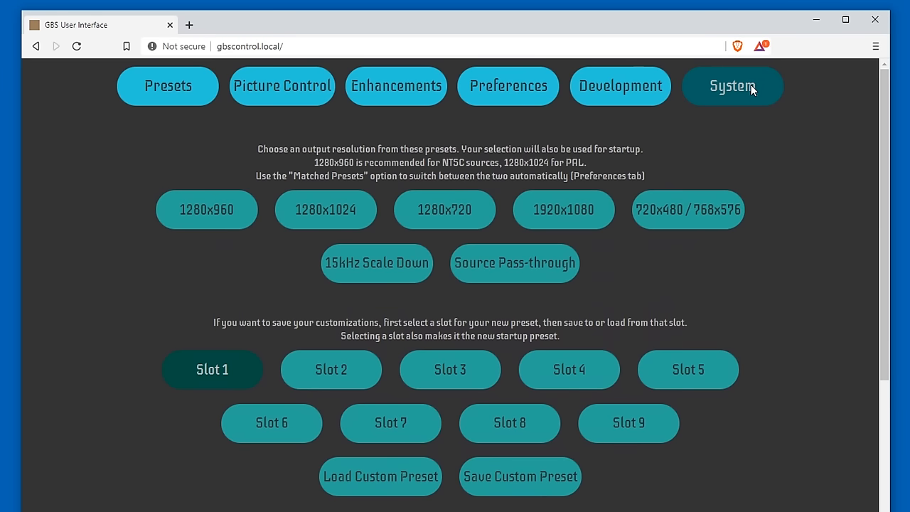
# Check the System > Connect to WiFi Network page, then return to the main controls.
pyautogui.click(732, 85)
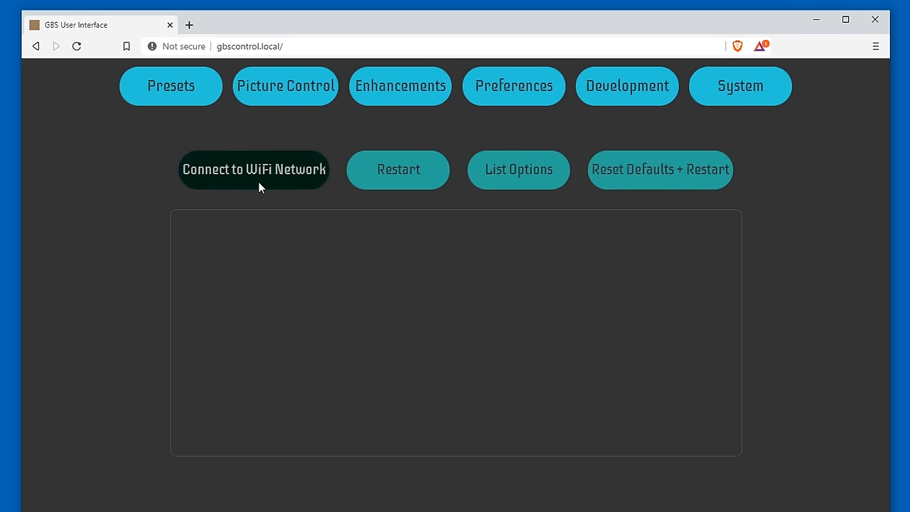
pyautogui.click(253, 169)
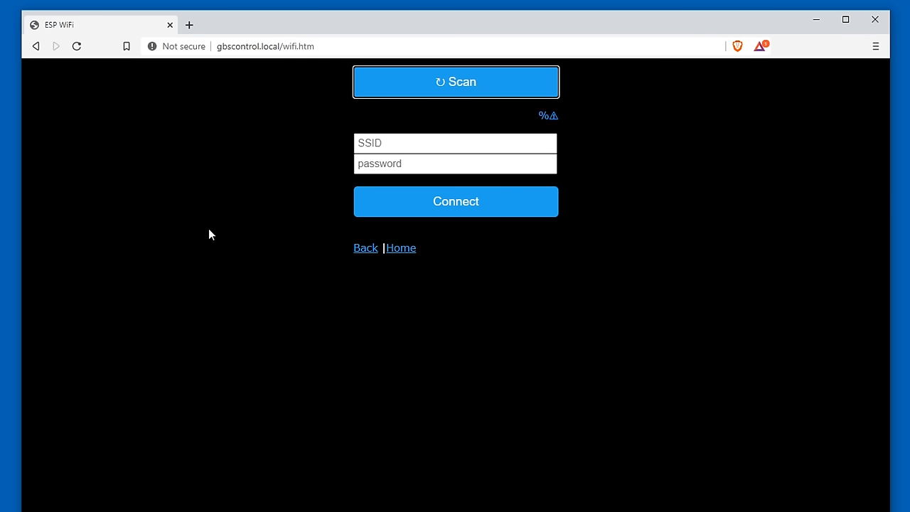
pyautogui.click(456, 81)
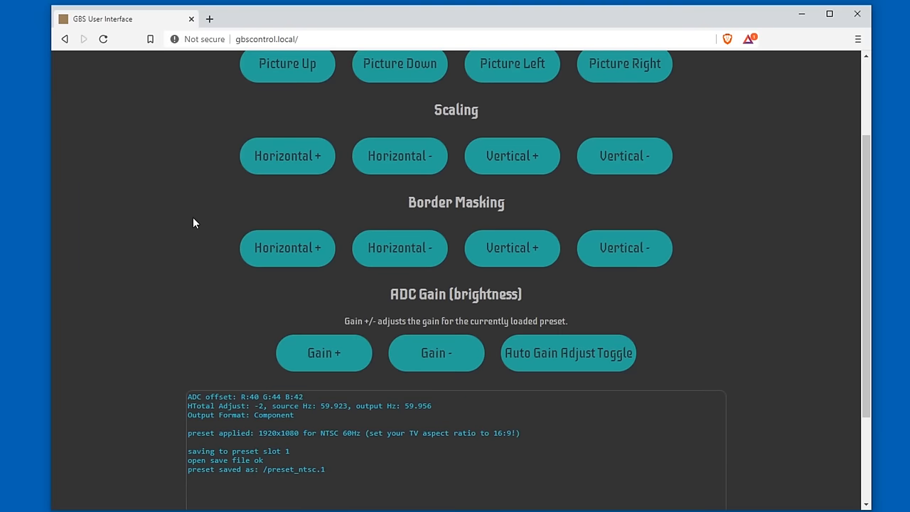
# View the Enhancements filters, then scroll the Preferences tab to the deinterlace method.
pyautogui.scroll(3)
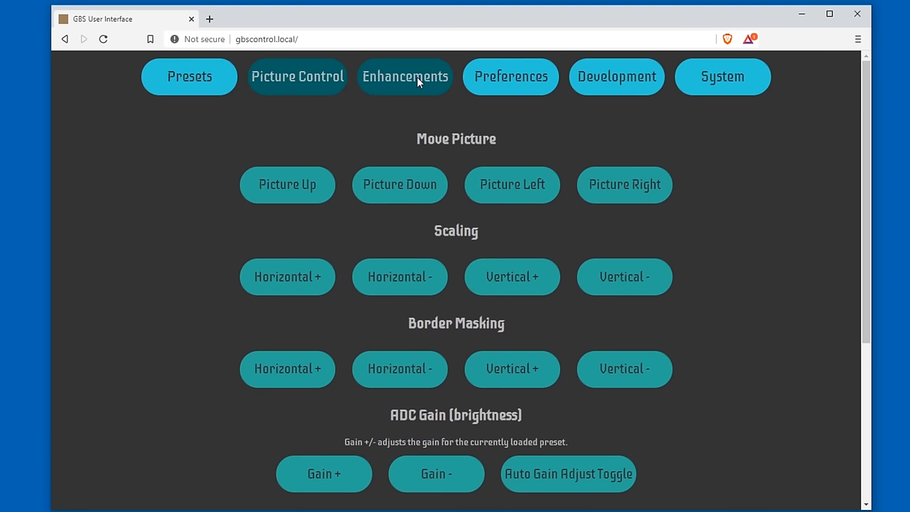
pyautogui.click(403, 77)
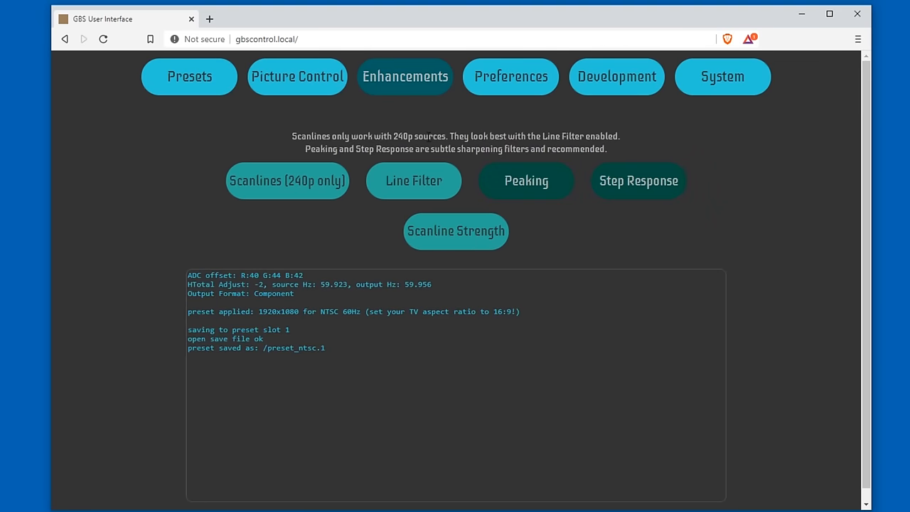
pyautogui.click(510, 76)
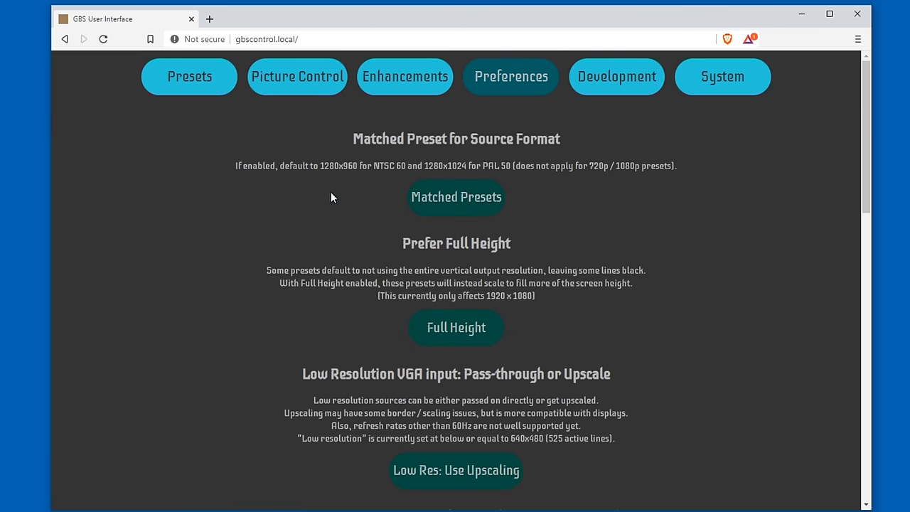
pyautogui.scroll(-3)
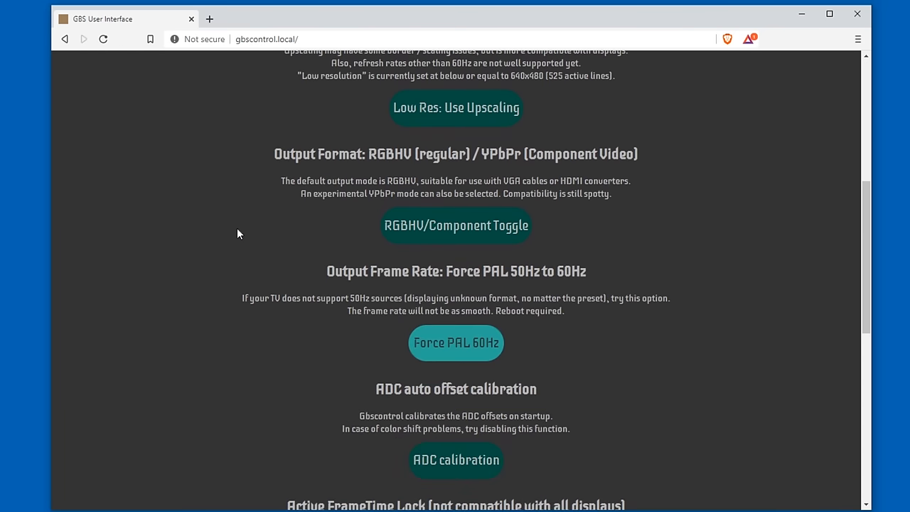
pyautogui.scroll(-3)
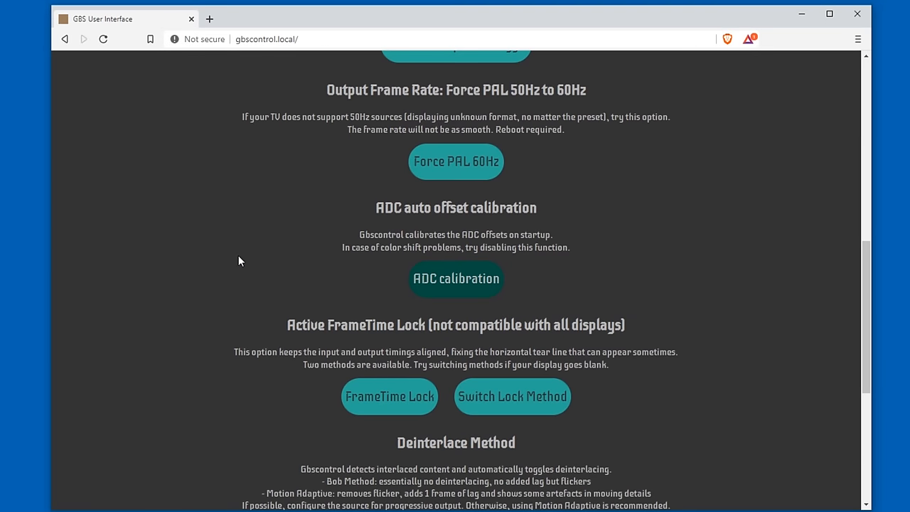
pyautogui.scroll(-3)
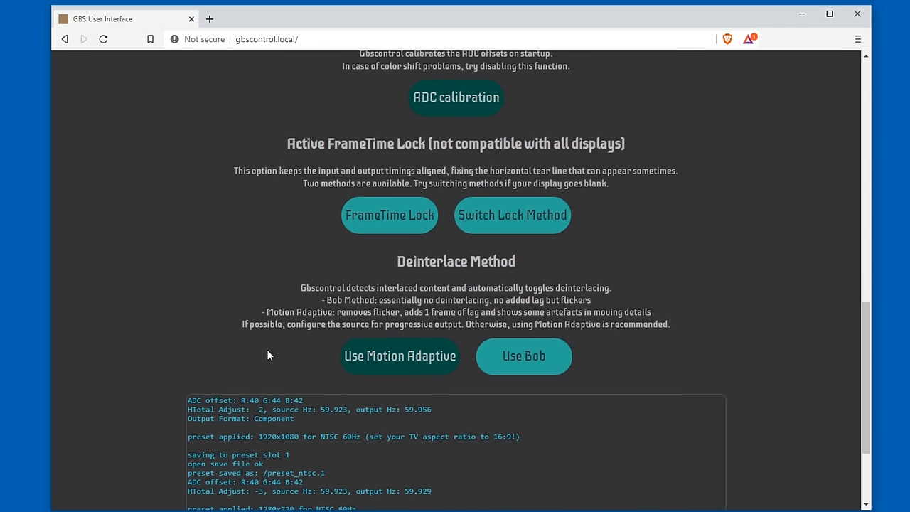
pyautogui.scroll(3)
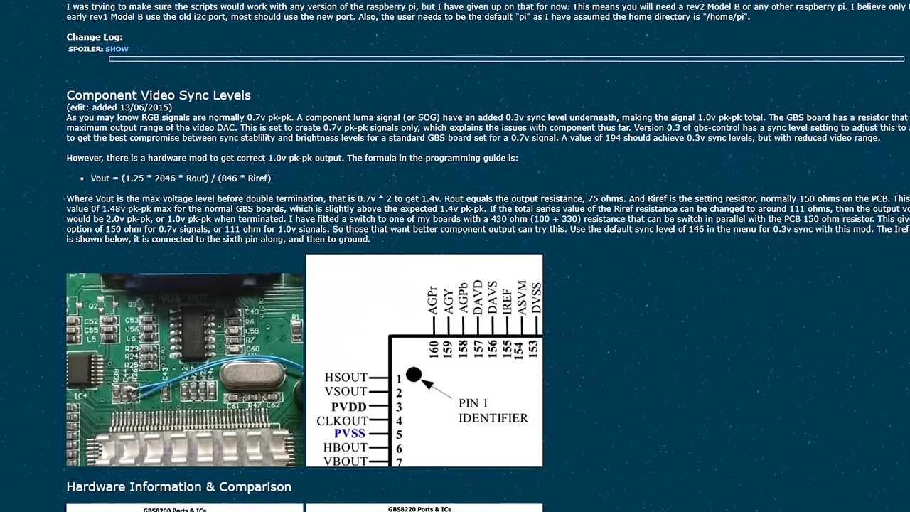
# Scroll up on the Component Video Sync Levels article showing the Riref resistor mod.
pyautogui.scroll(3)
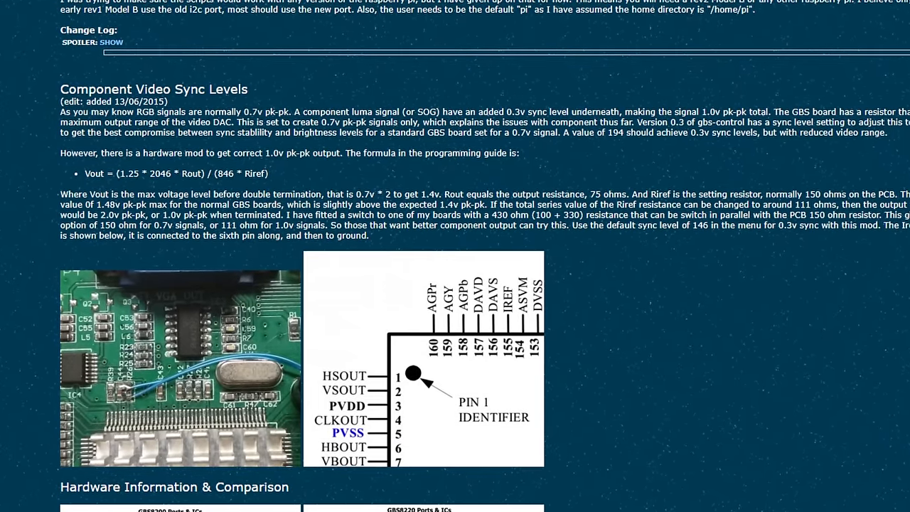